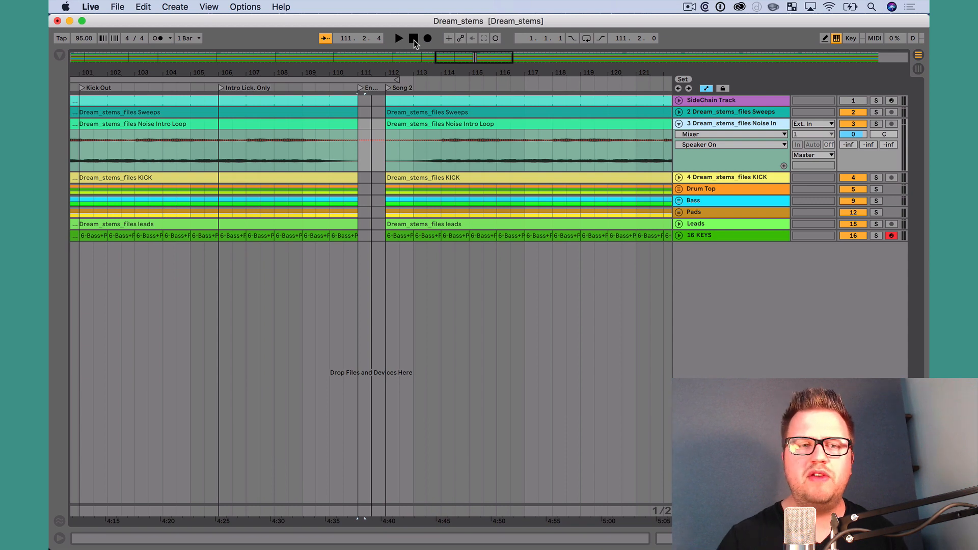
# Insert a new MIDI track after track 3 and rename it 'Stop'
pyautogui.click(399, 38)
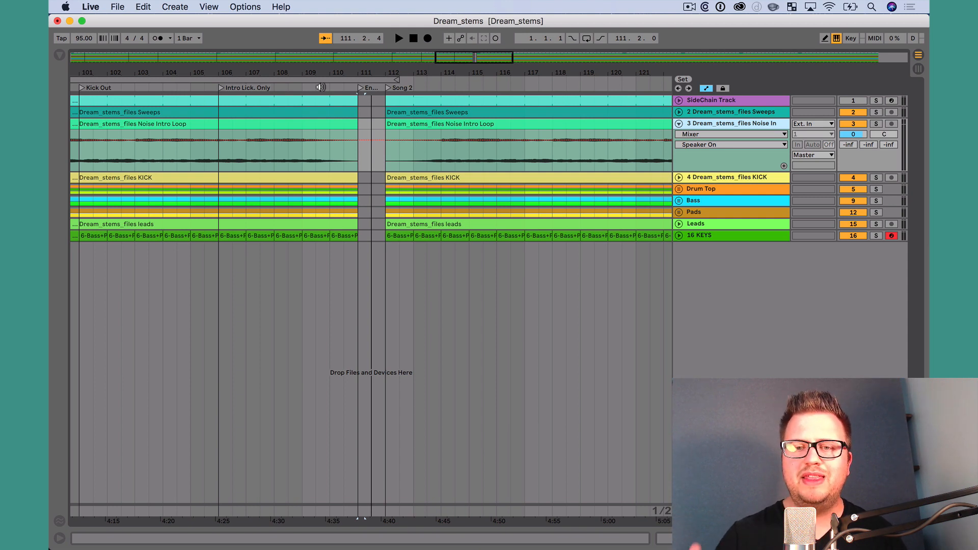
pyautogui.click(679, 123)
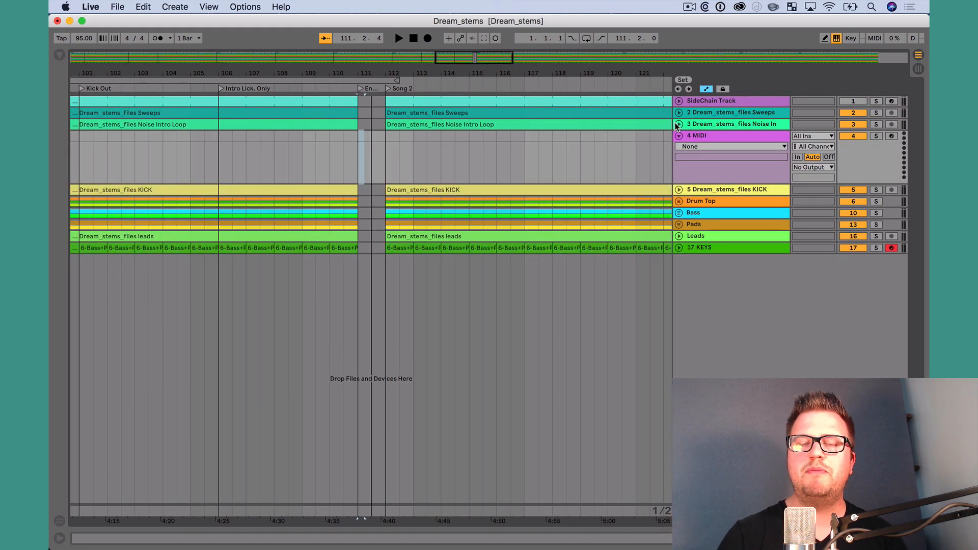
pyautogui.doubleClick(724, 136)
pyautogui.write('Stop')
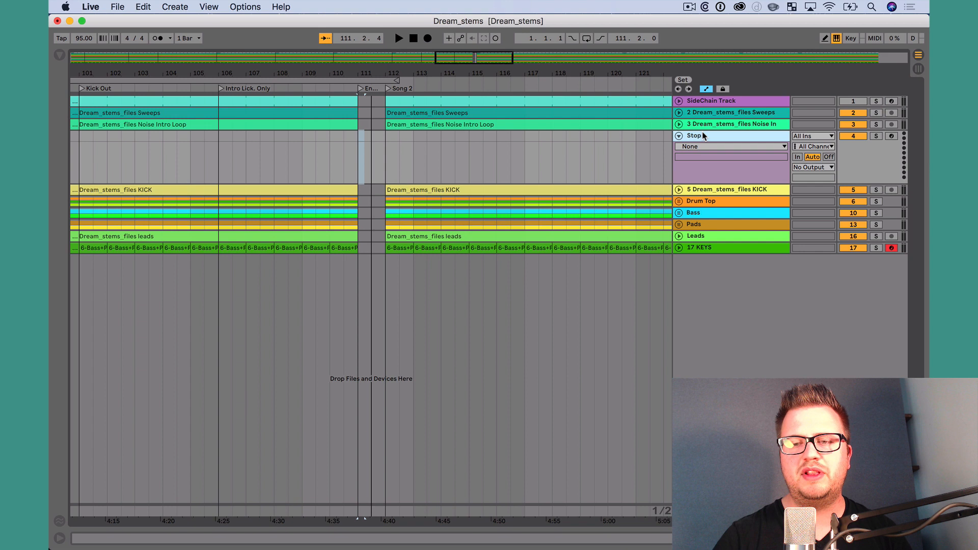
# Route the Stop track's MIDI output to IAC Driver (Bus 1) and mark the gap before Song 2
pyautogui.click(813, 166)
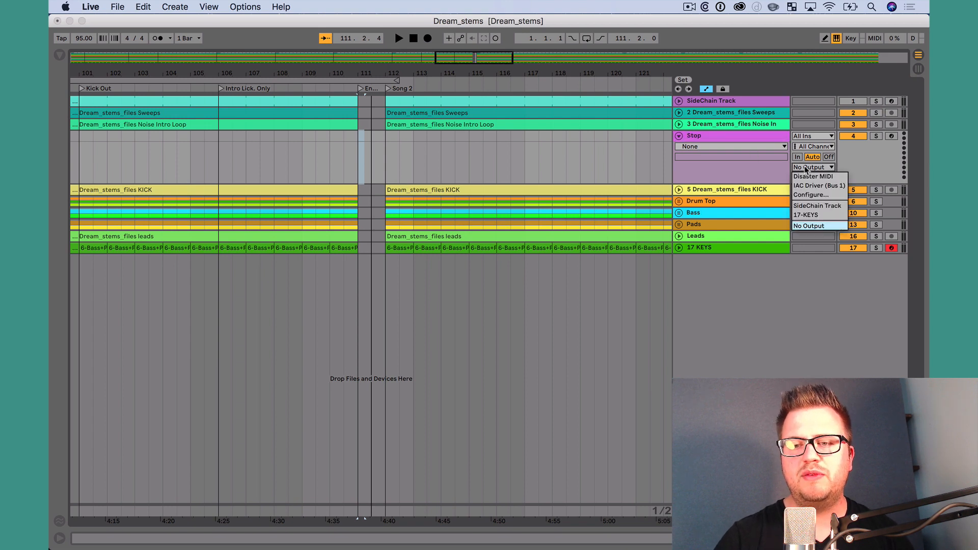
pyautogui.moveTo(820, 185)
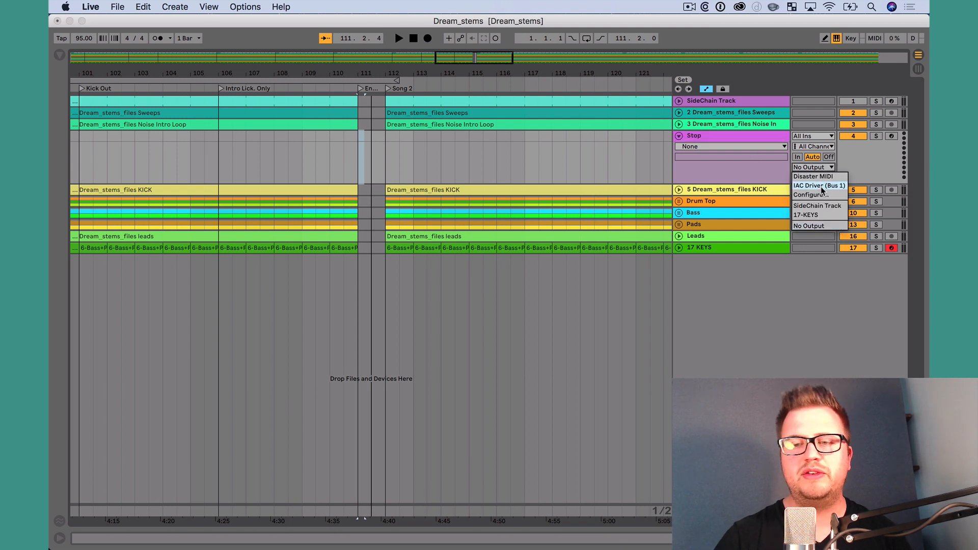
pyautogui.click(818, 185)
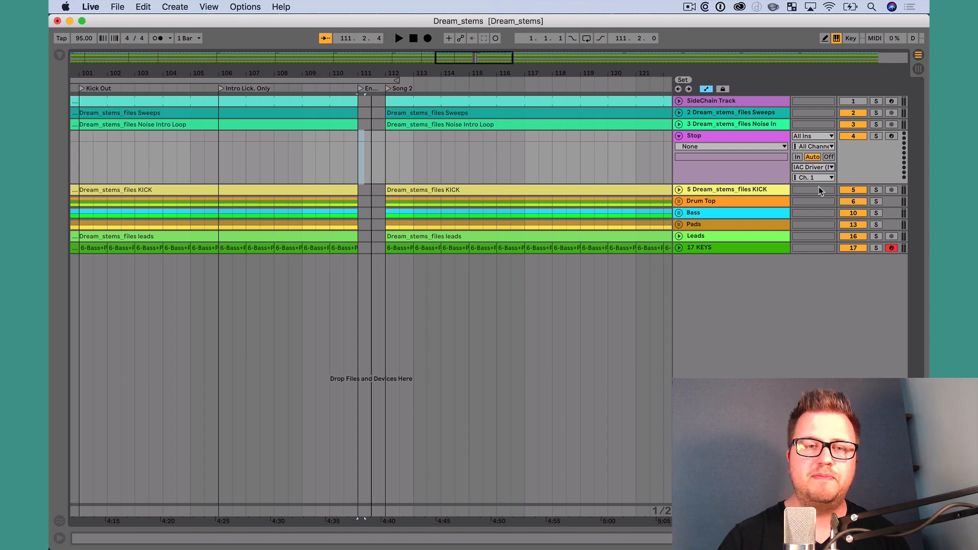
pyautogui.click(362, 144)
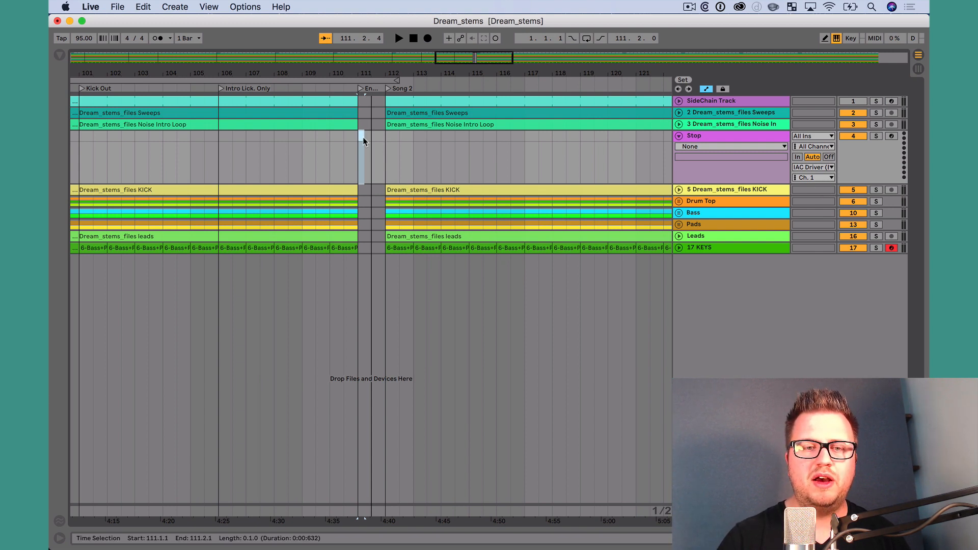
# Create a two-beat MIDI clip holding a C-2 note in the gap before Song 2
pyautogui.doubleClick(363, 149)
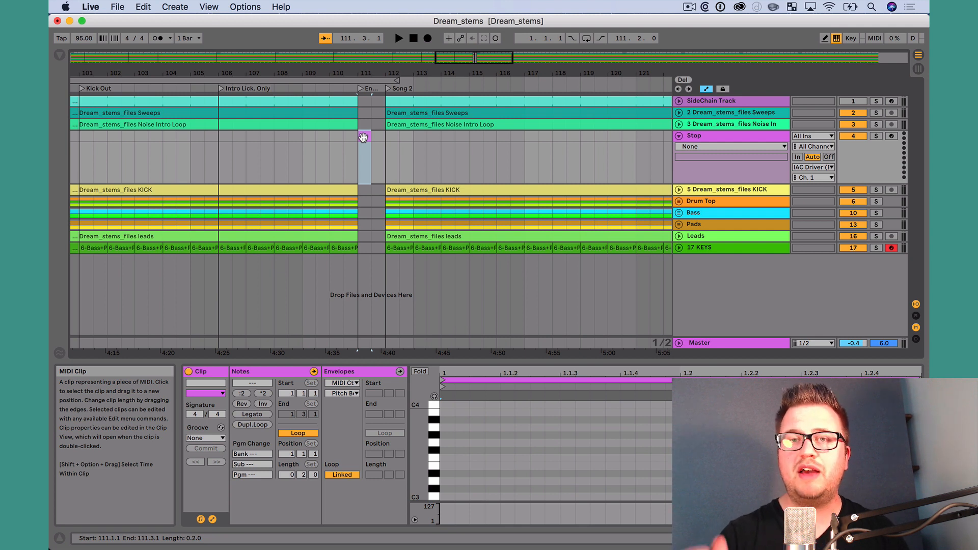
pyautogui.click(363, 141)
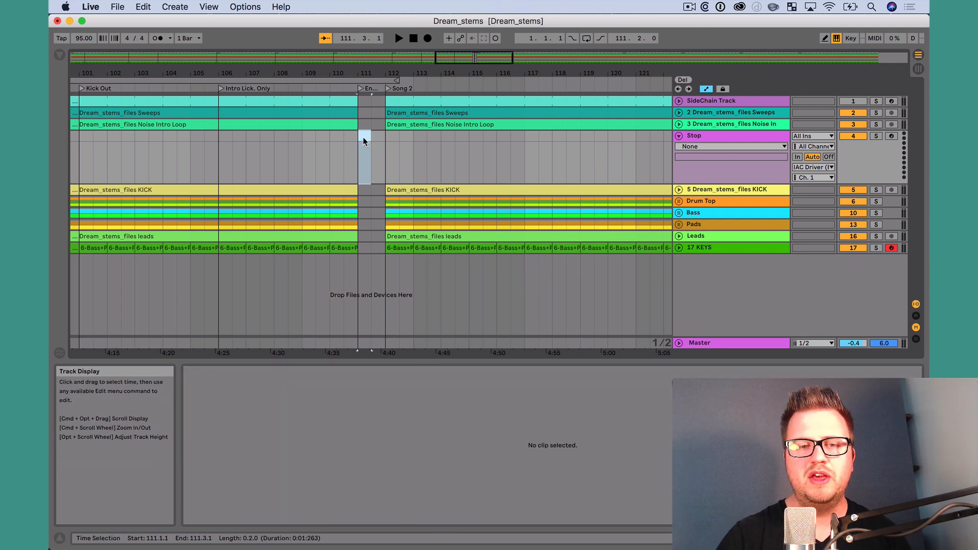
pyautogui.click(358, 156)
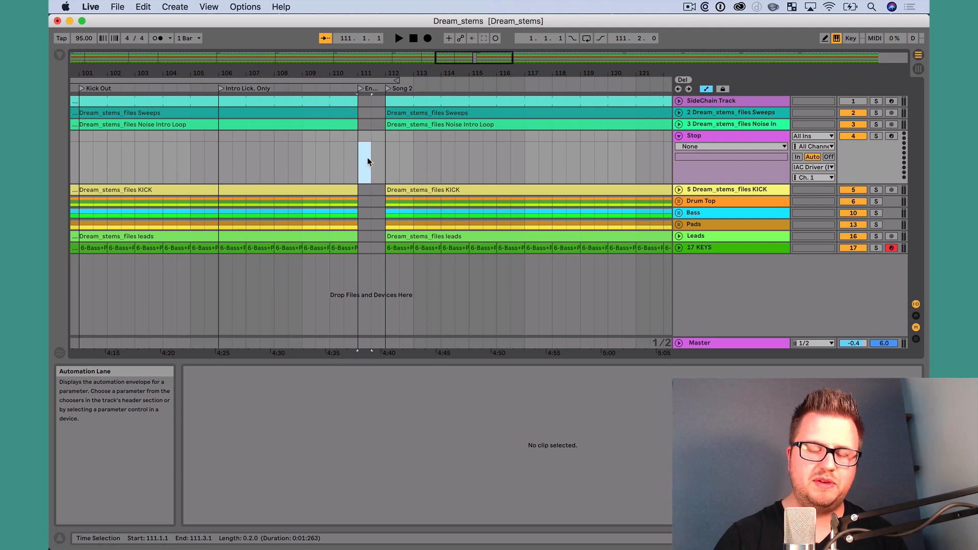
pyautogui.click(364, 136)
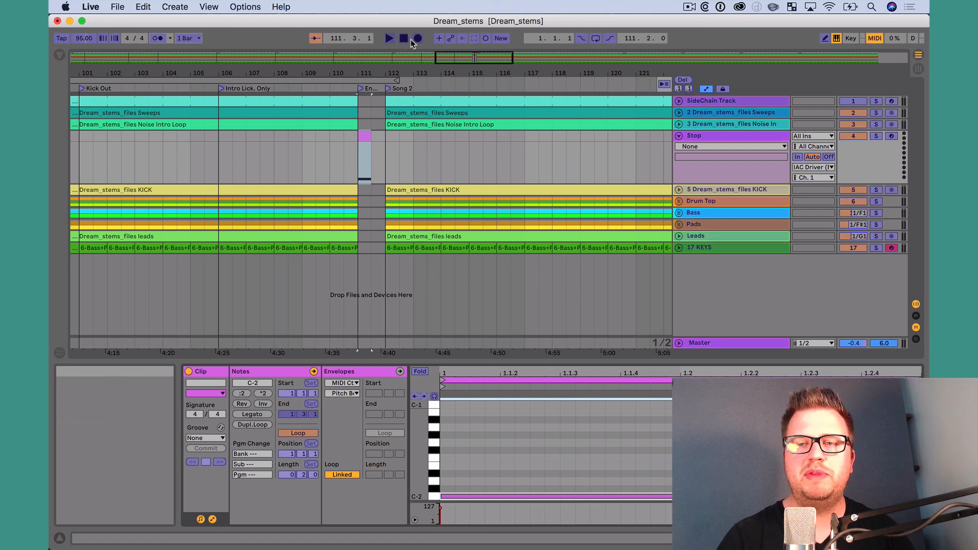
pyautogui.moveTo(876, 38)
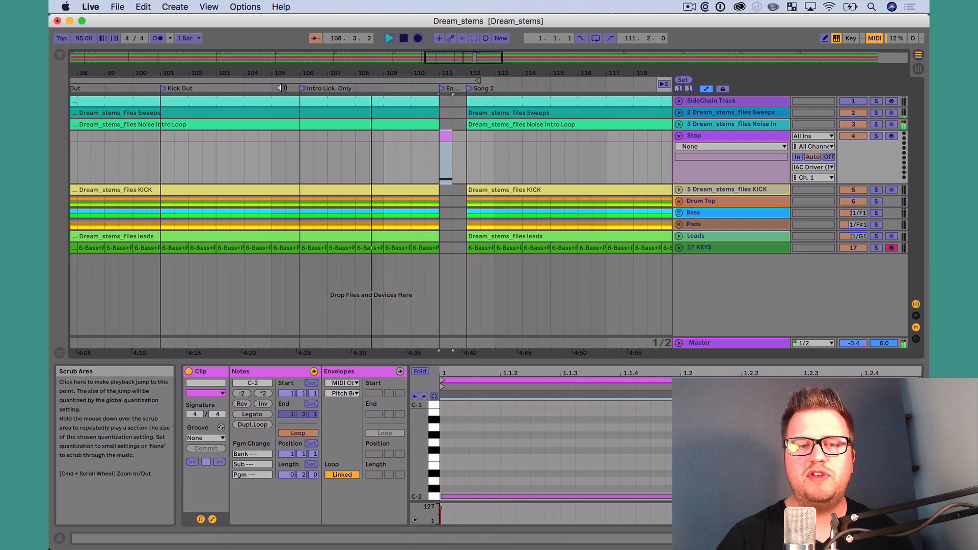
# Play into the stop clip so its C-2 note on channel 1 maps to the transport Stop
pyautogui.click(404, 37)
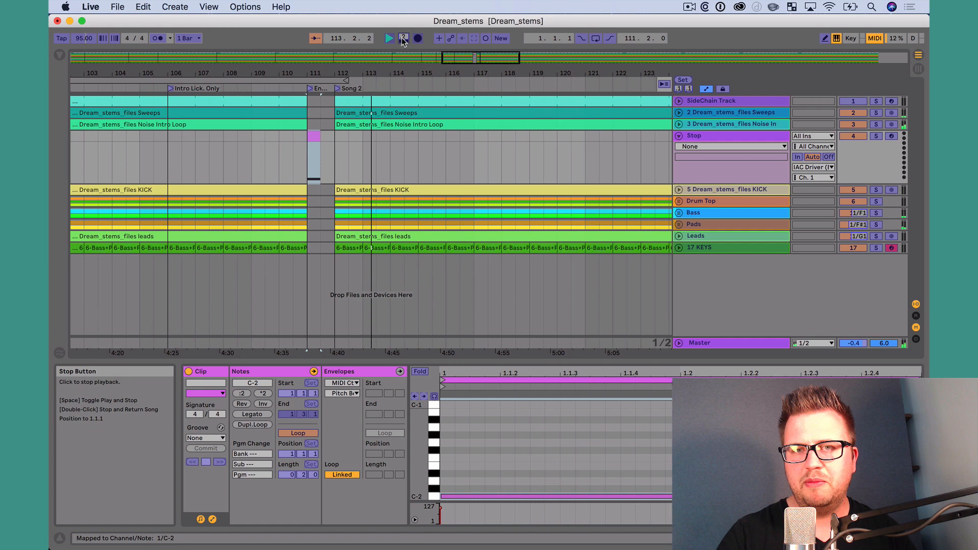
pyautogui.click(413, 38)
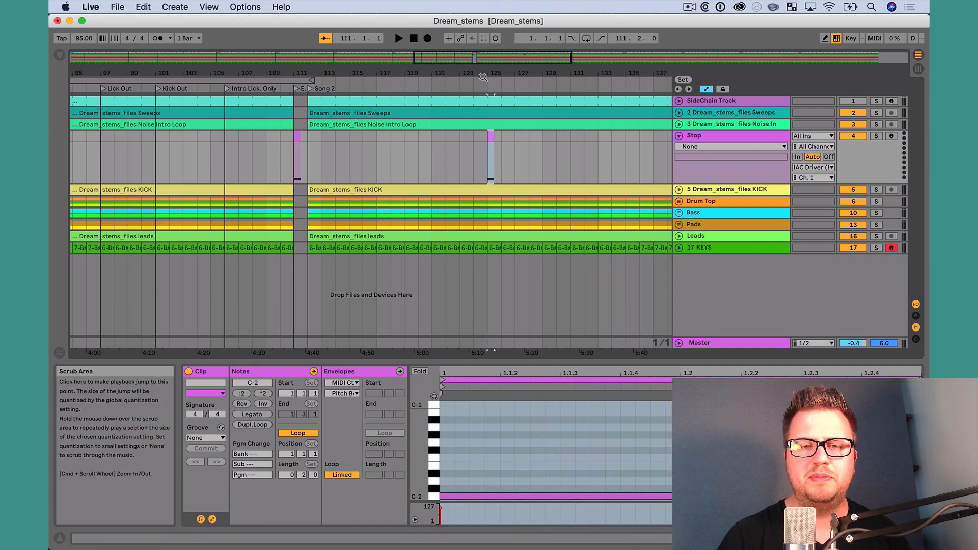
# Leave MIDI Map Mode and run playback past the stop clip before Song 2
pyautogui.click(398, 37)
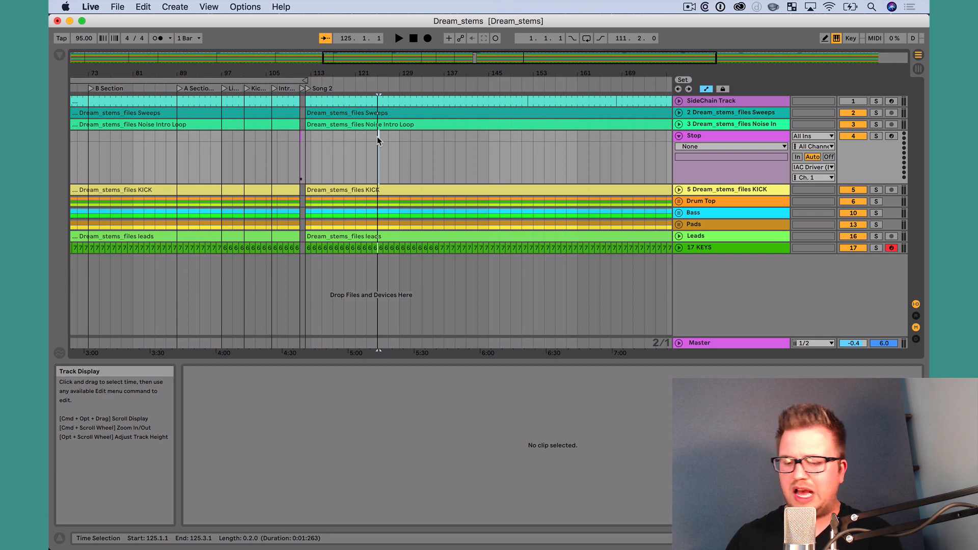
# Map note F-2 on channel 1 to the transport Stop, then test playback halting at bar 111
pyautogui.click(398, 38)
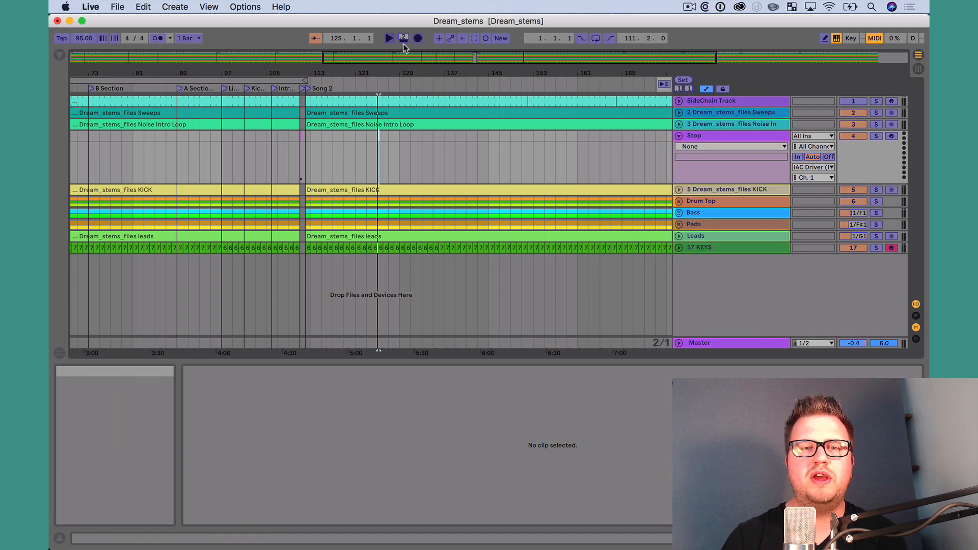
pyautogui.moveTo(404, 39)
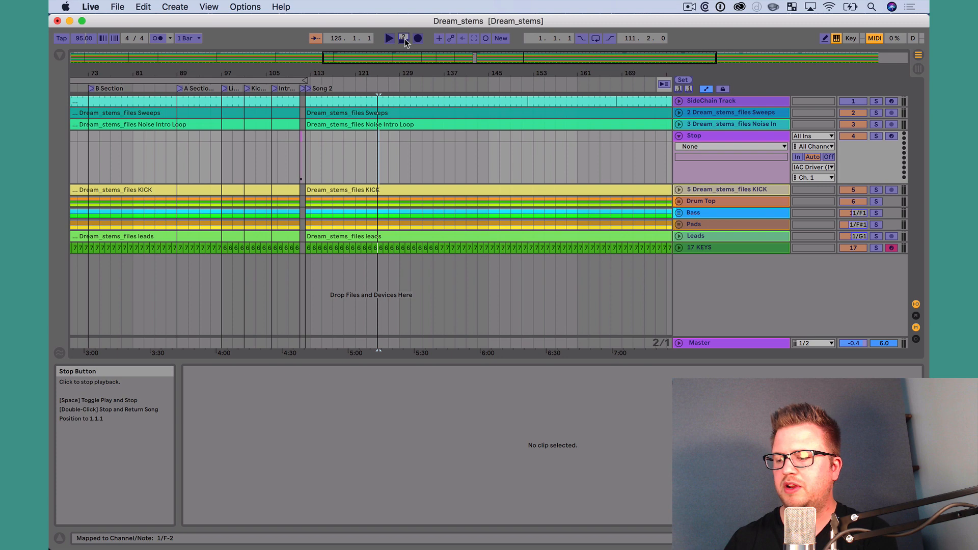
pyautogui.click(404, 38)
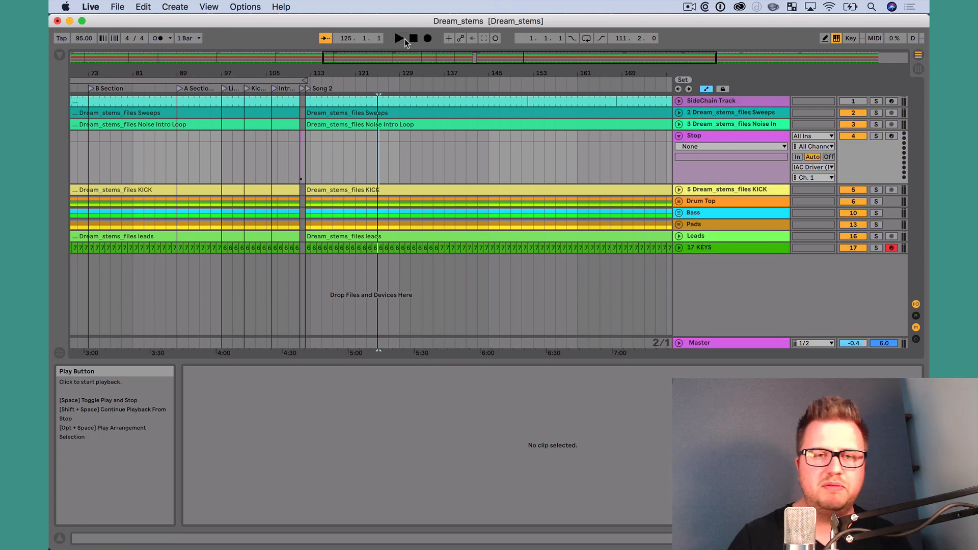
pyautogui.click(398, 38)
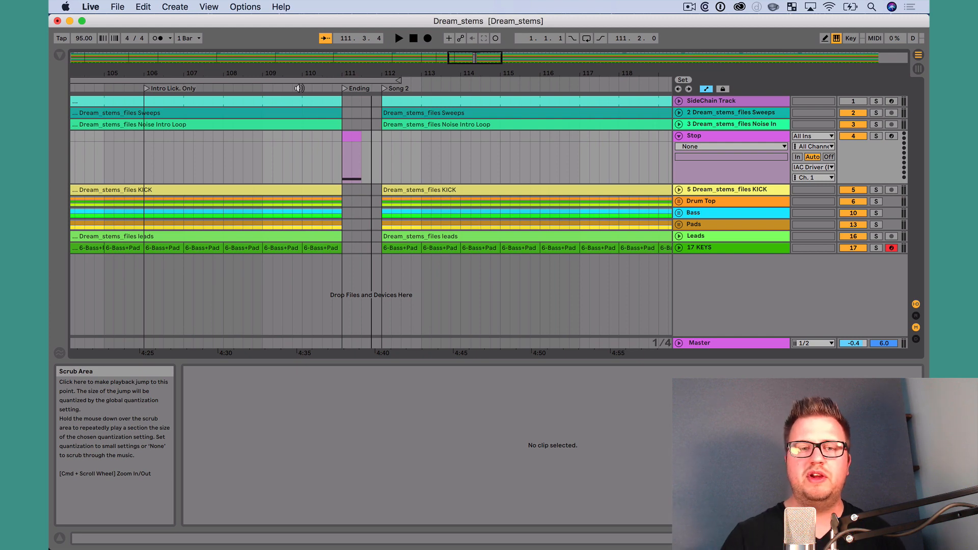
# Check in Preferences > Link/MIDI that IAC Driver Remote is On
pyautogui.click(874, 37)
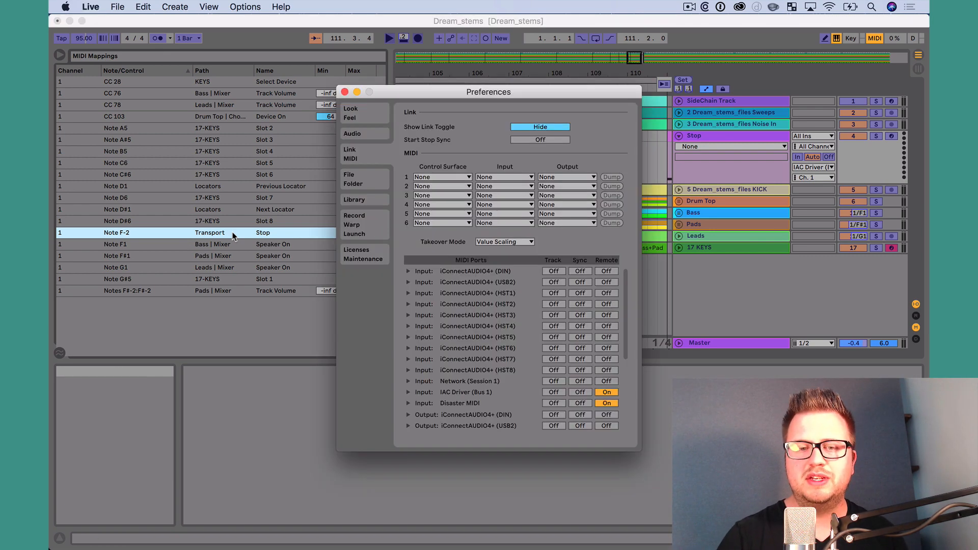
pyautogui.scroll(-3)
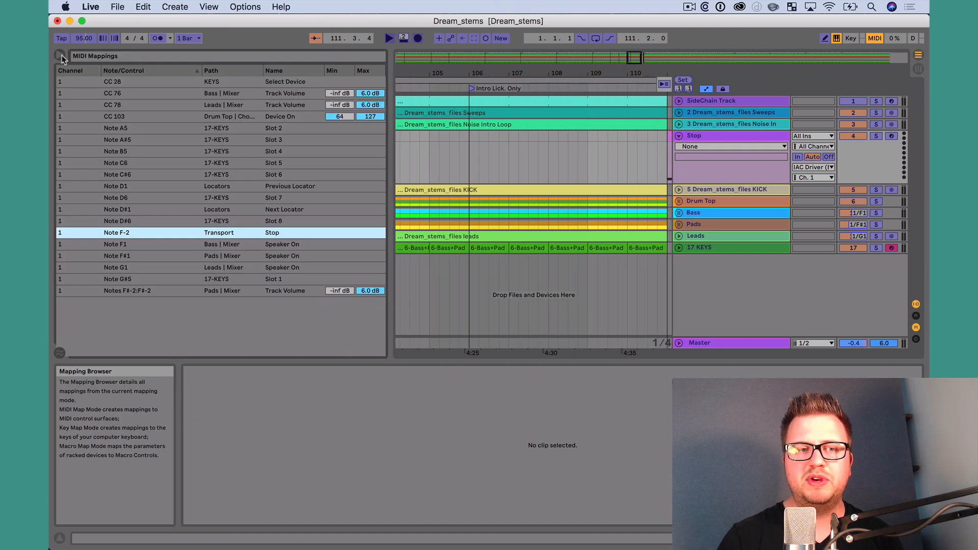
pyautogui.click(62, 56)
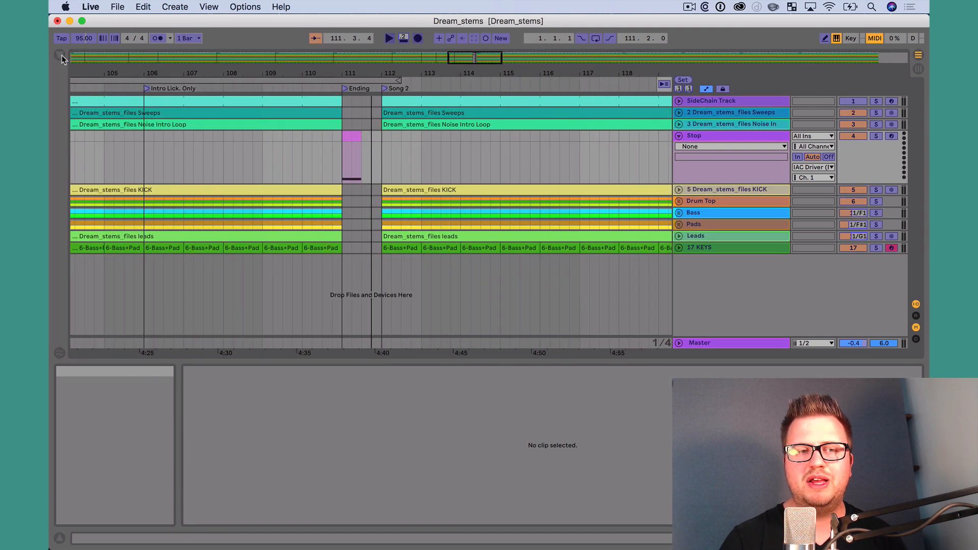
# Show the MIDI Mappings list and select the Note F-2 to Stop entry
pyautogui.click(875, 38)
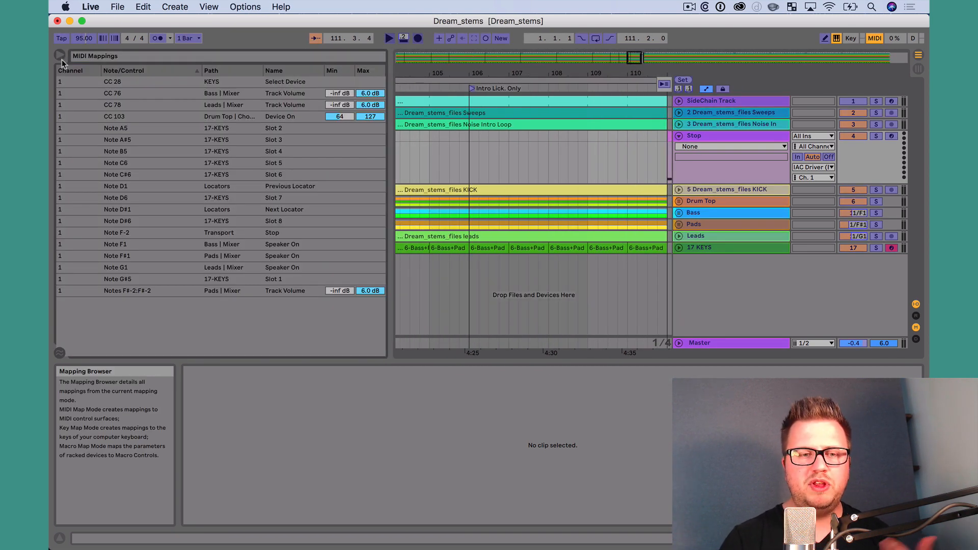
pyautogui.click(218, 233)
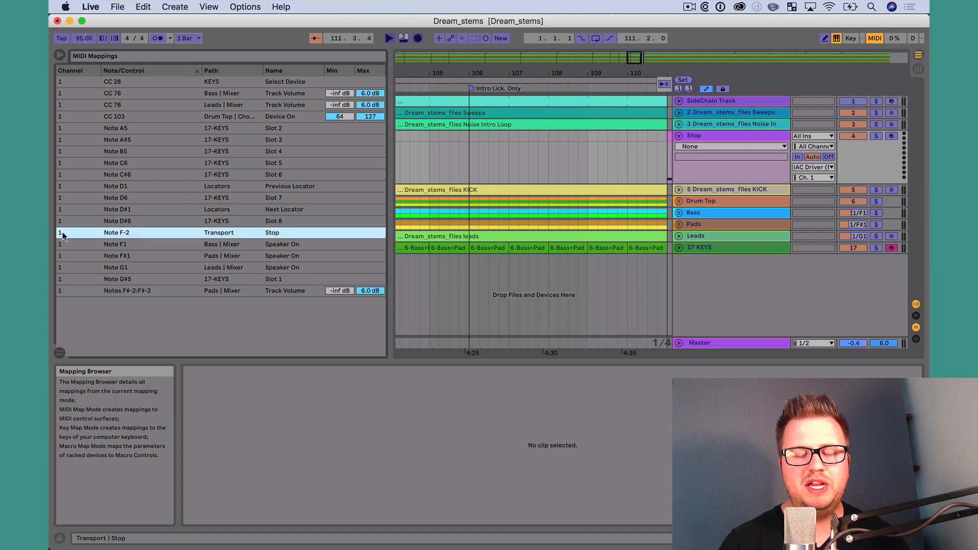
pyautogui.moveTo(131, 235)
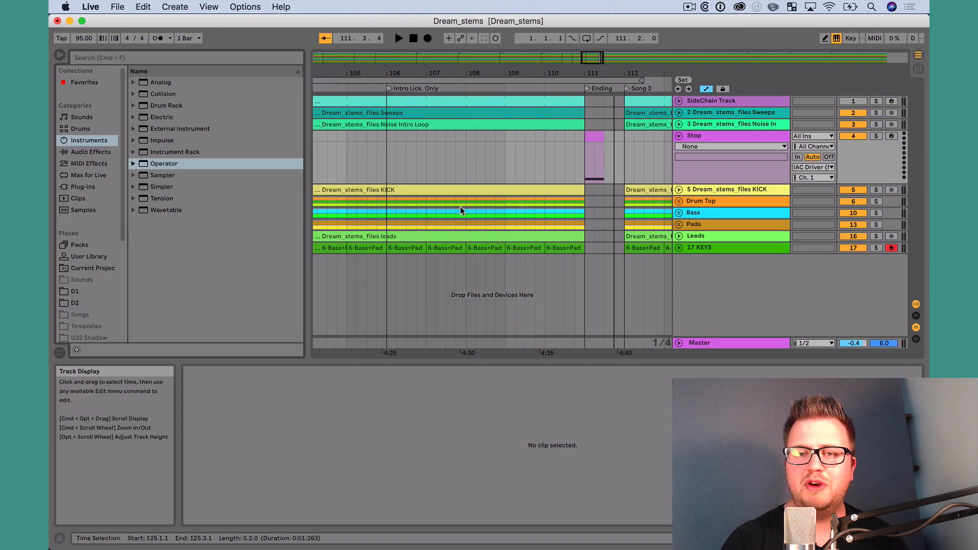
# Move the stop clip's note to F-2 and play from just before it to verify the stop
pyautogui.doubleClick(593, 156)
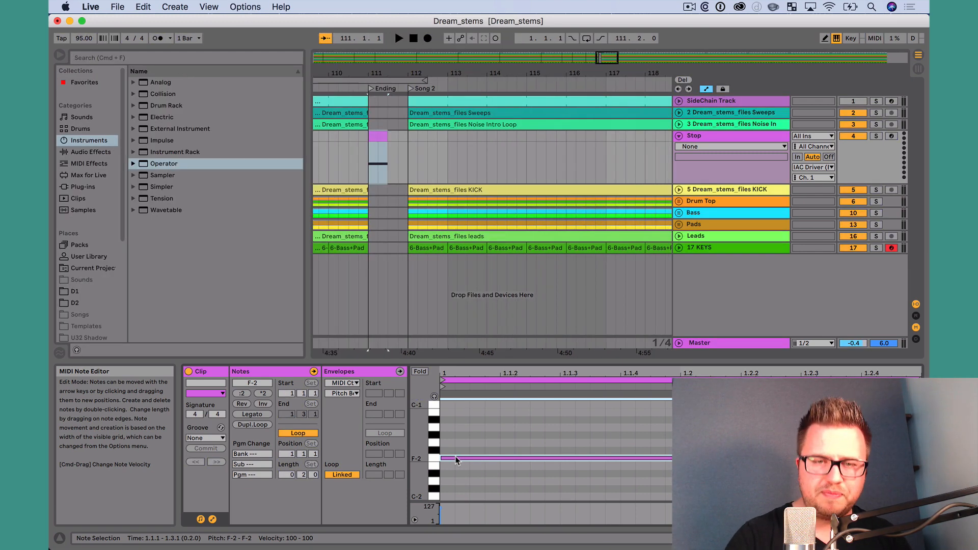
pyautogui.click(59, 55)
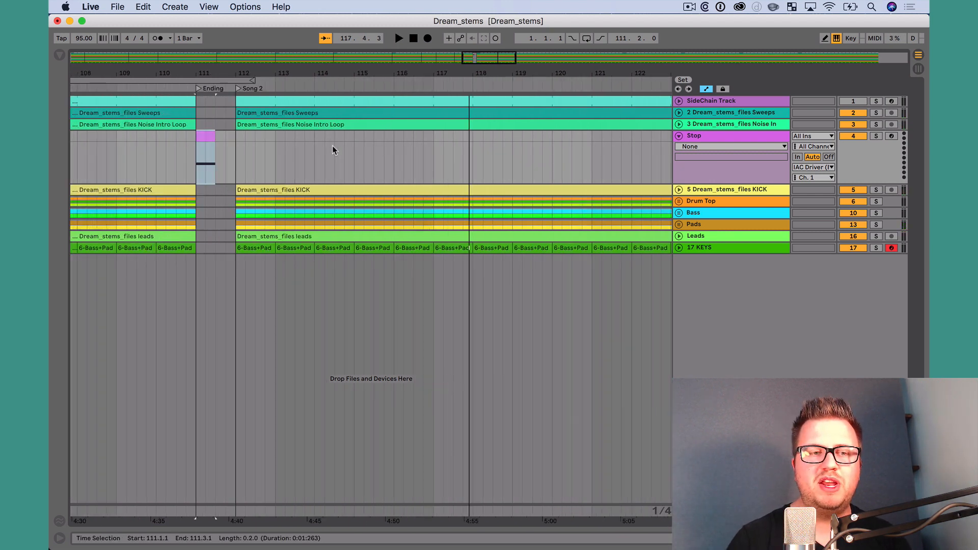
pyautogui.click(398, 37)
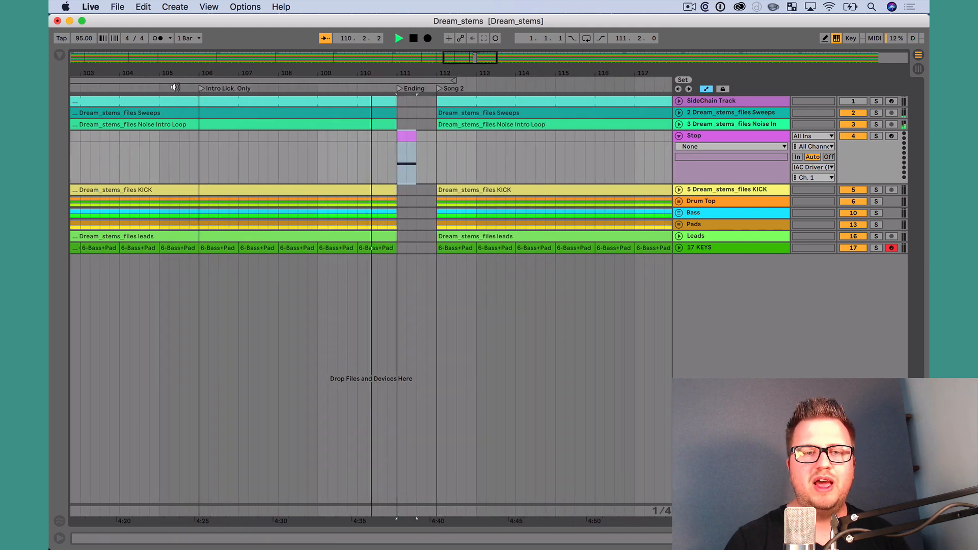